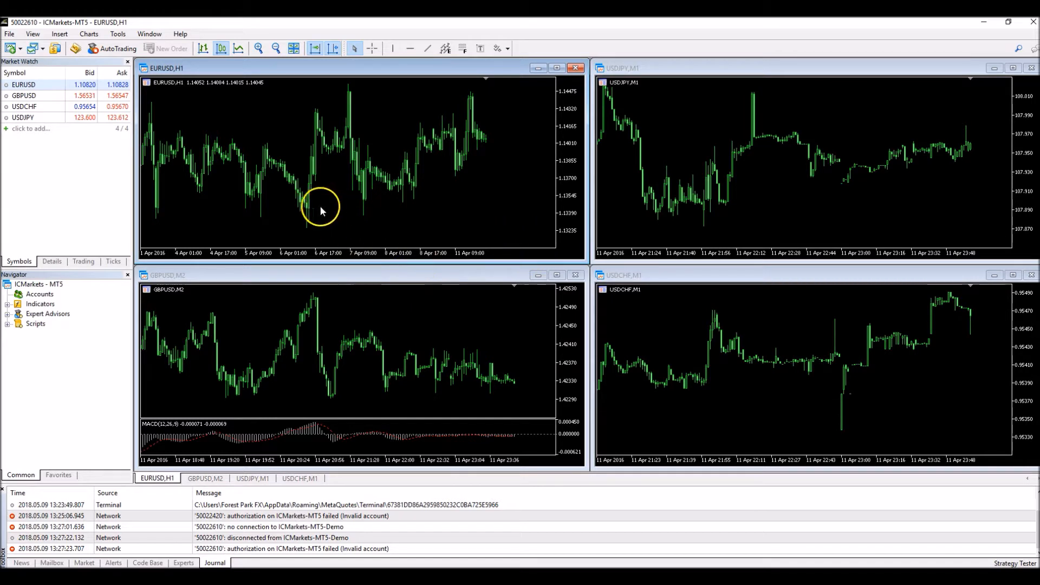
mouse_move(338, 217)
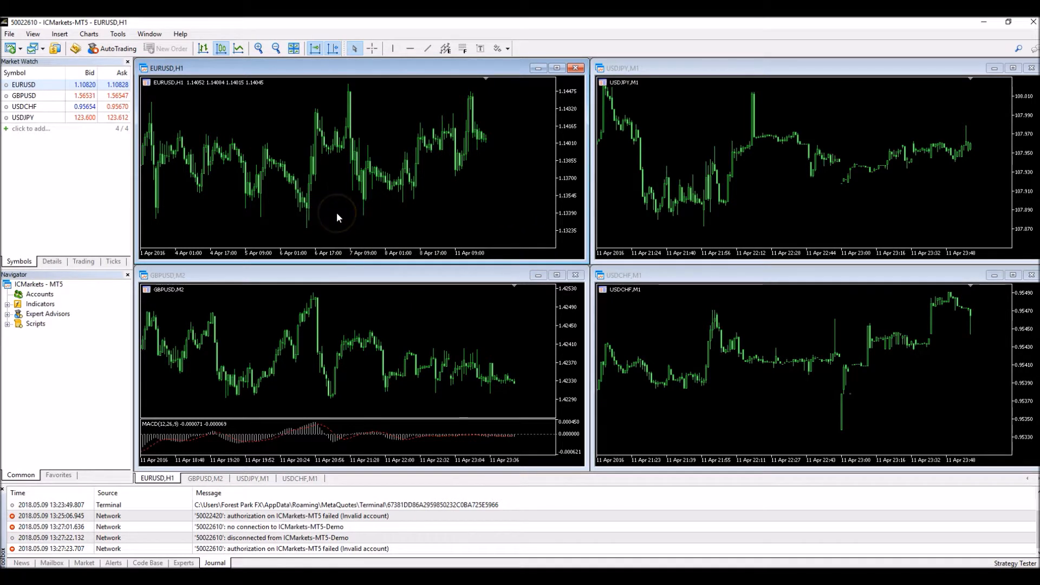
Step: Switch the EURUSD chart to 4-hour bars via the Charts menu Timeframes list
click(89, 33)
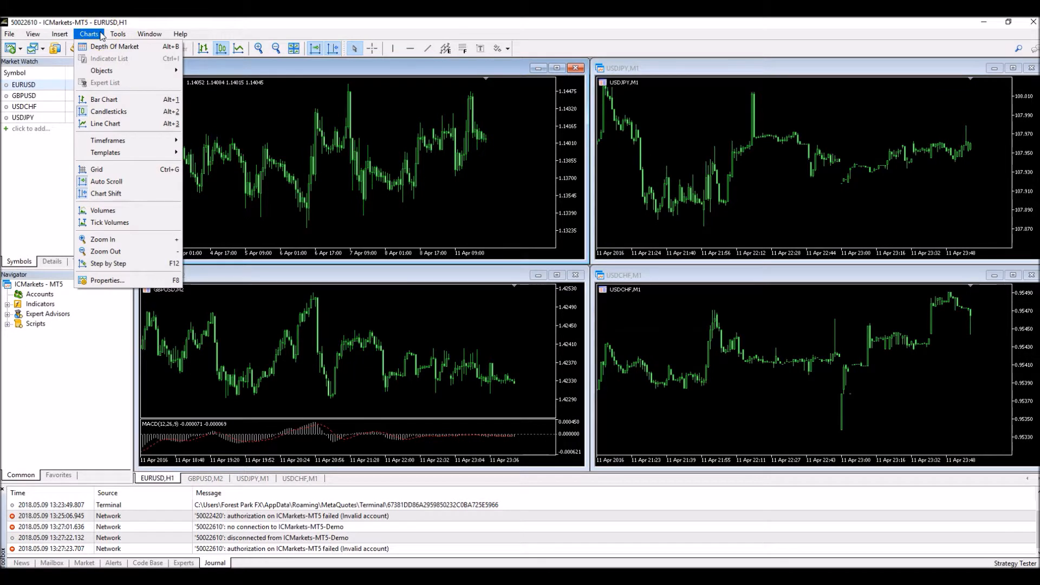
mouse_move(108, 140)
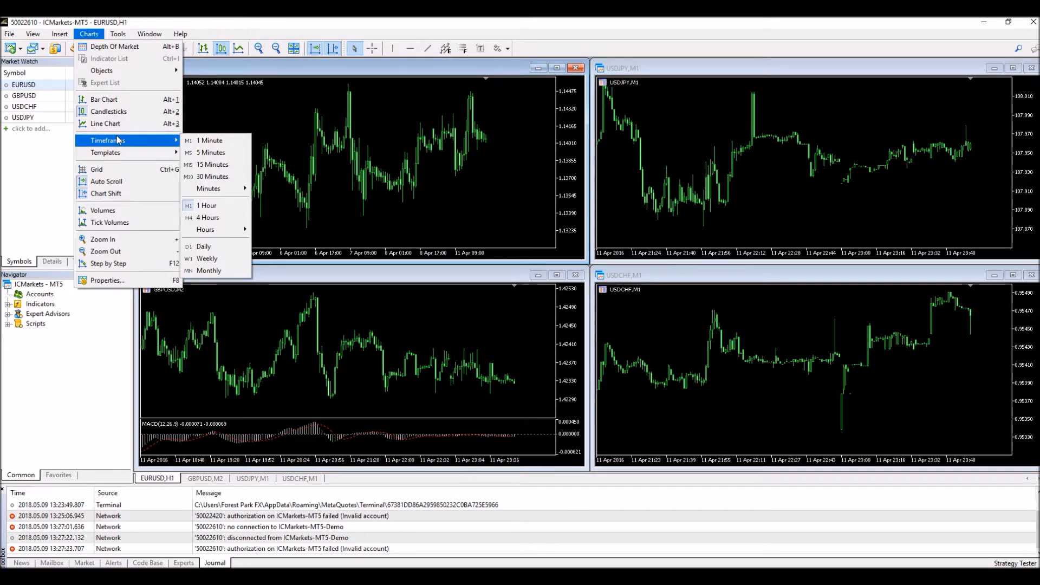
click(208, 218)
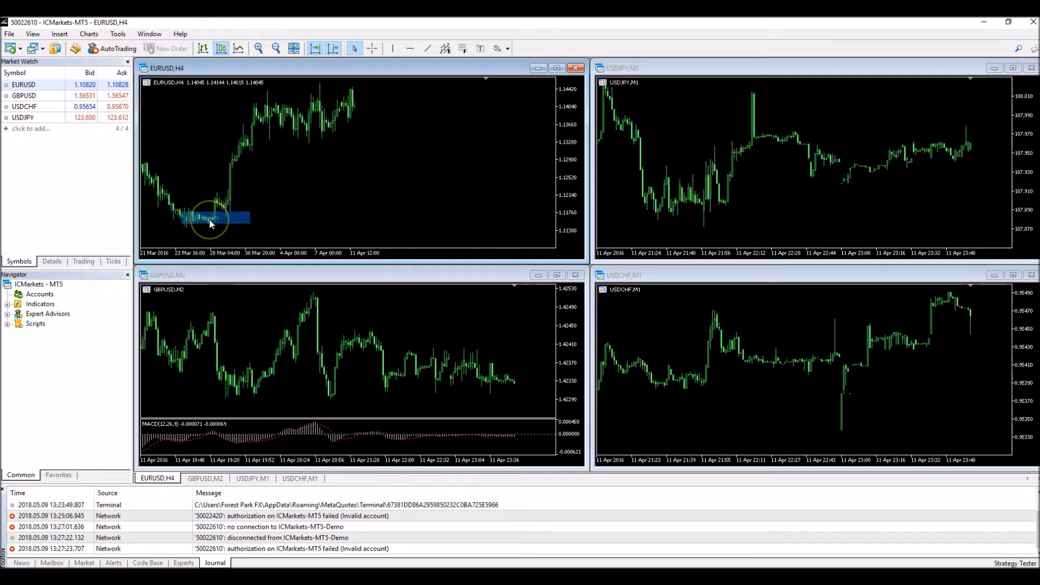
mouse_move(210, 225)
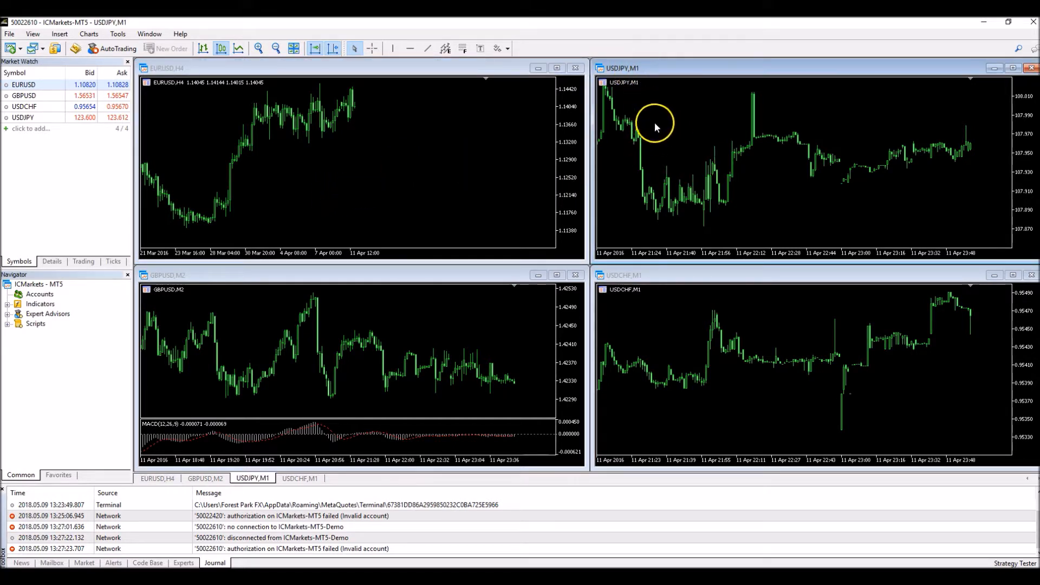
Step: Switch the USDJPY chart to 15-minute bars from its right-click Timeframes menu
right_click(655, 124)
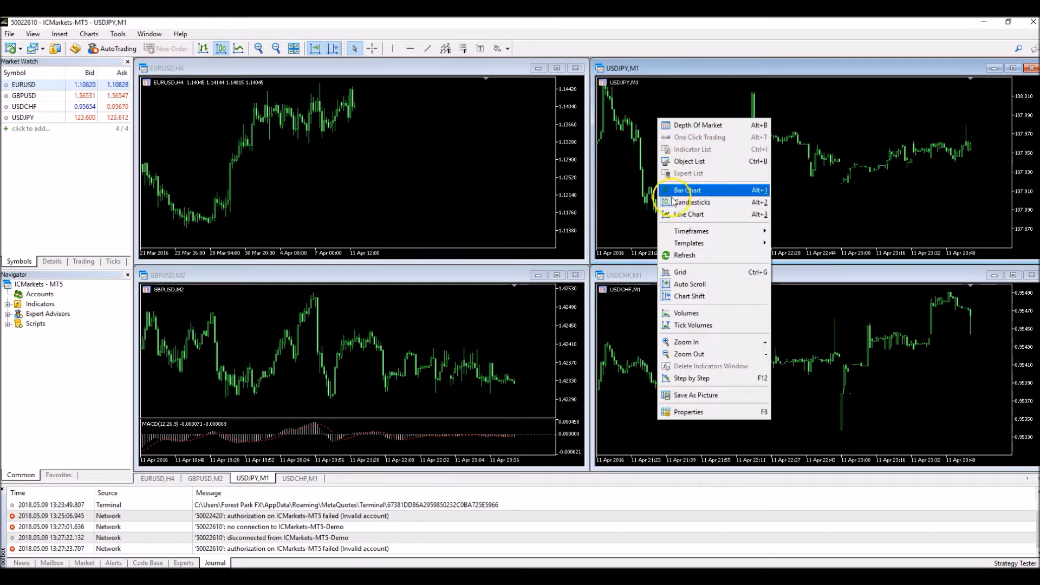
mouse_move(691, 231)
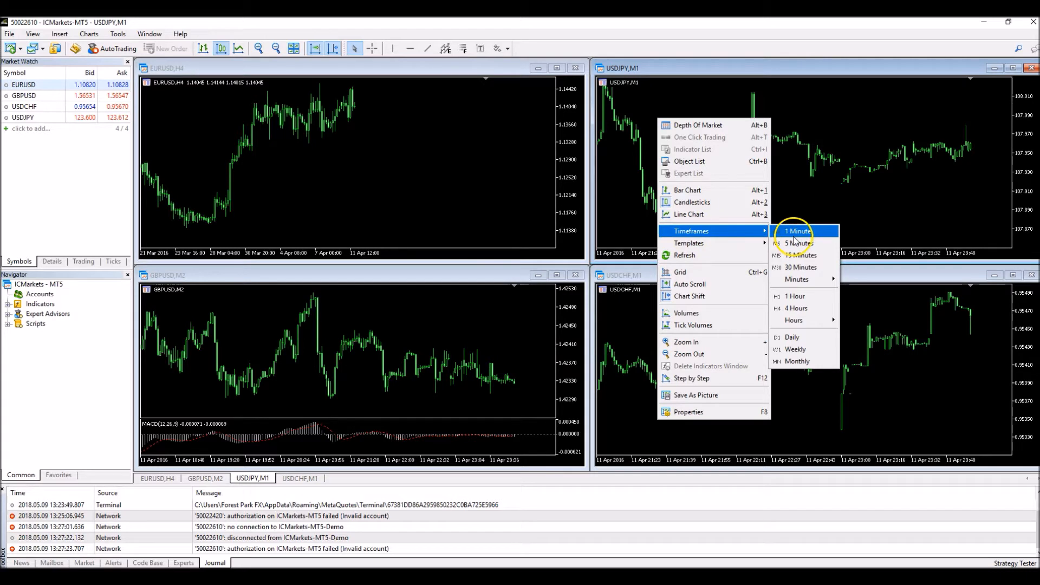
click(800, 255)
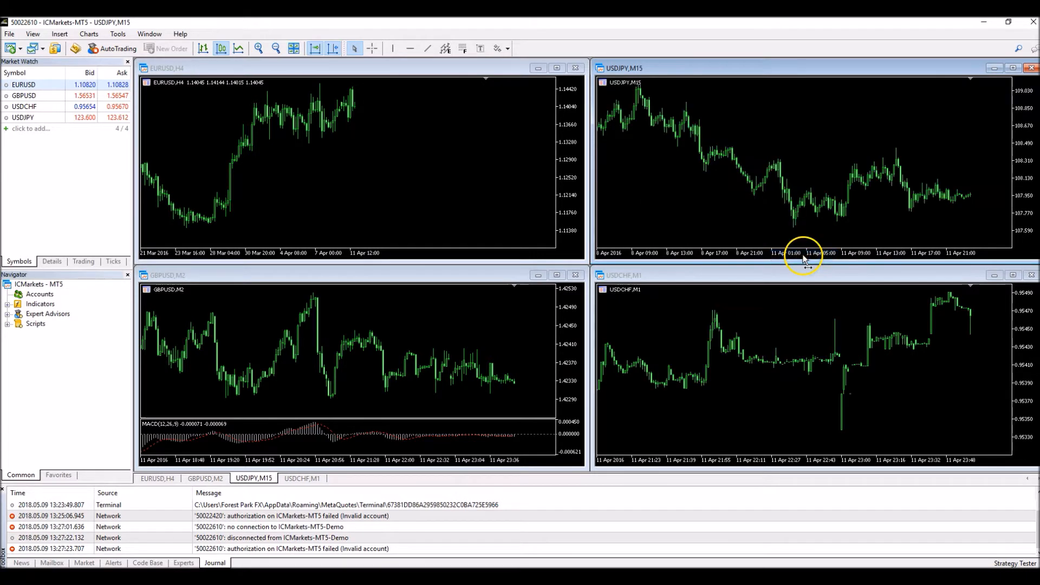
click(157, 479)
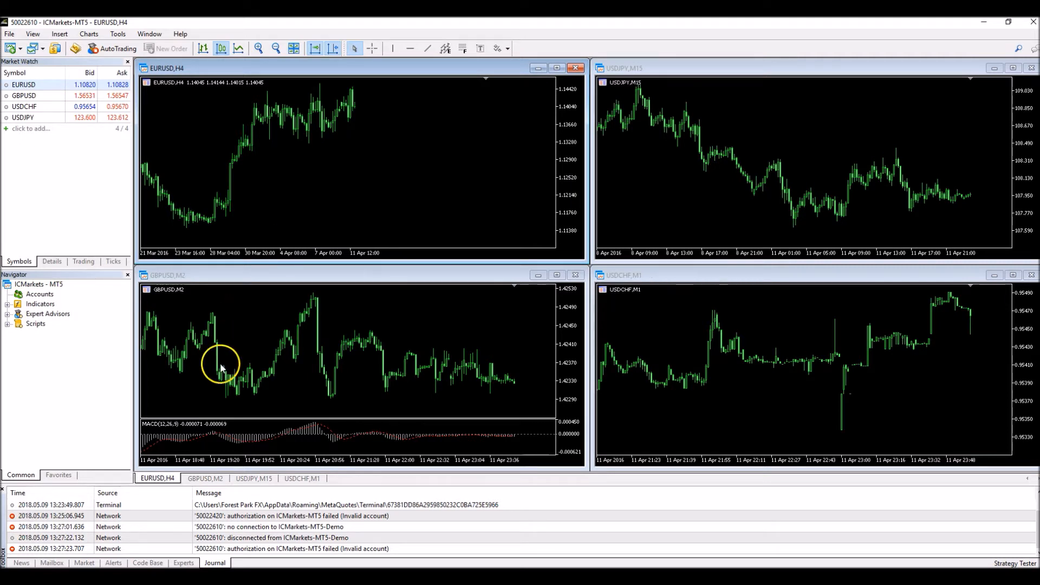
Step: Make the GBPUSD M2 chart the active chart window
click(191, 275)
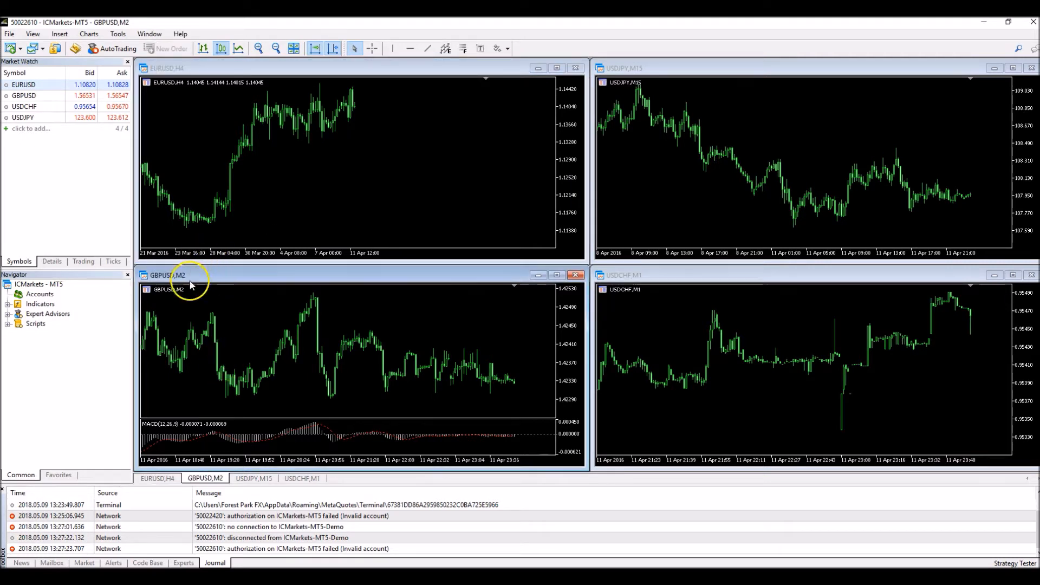